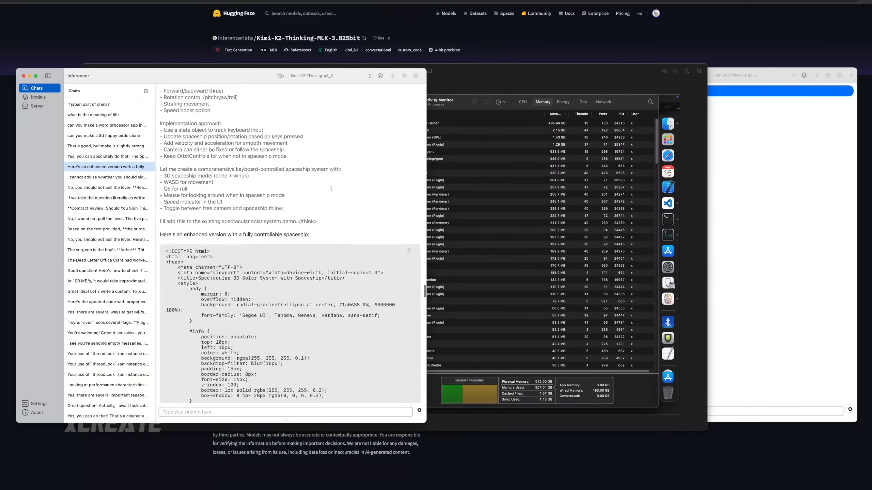
Copy the Kimi-K2 solar-system spaceship HTML code block to the clipboard
left_click(409, 189)
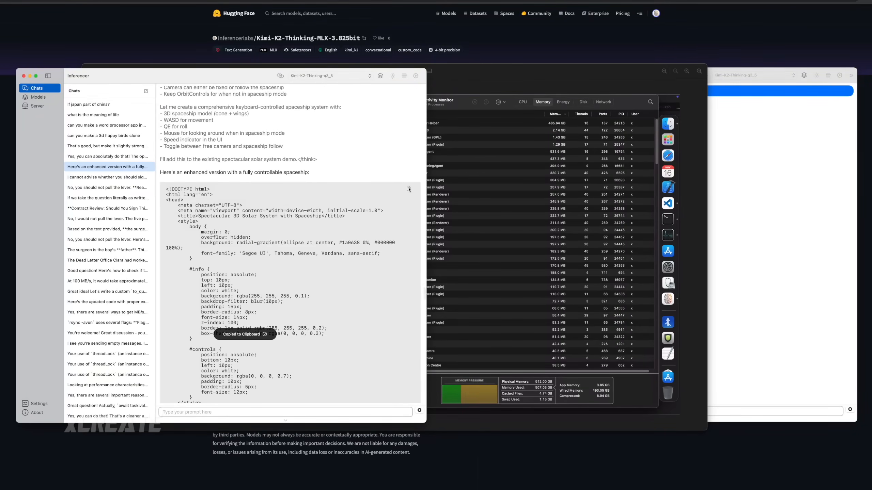